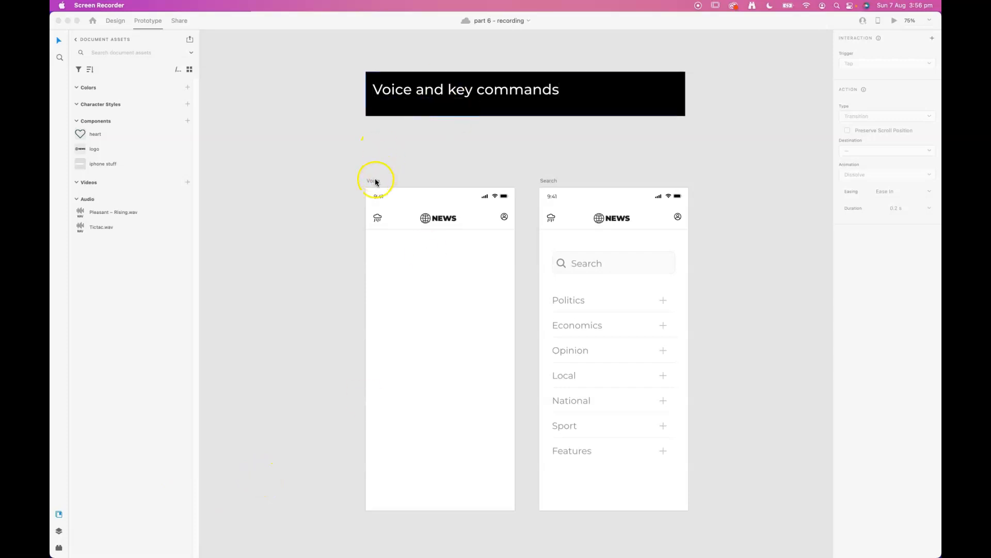
Step: Select the Voice artboard with Prototype mode active as the interaction's start
{"action": "left_click", "coordinate": [373, 181]}
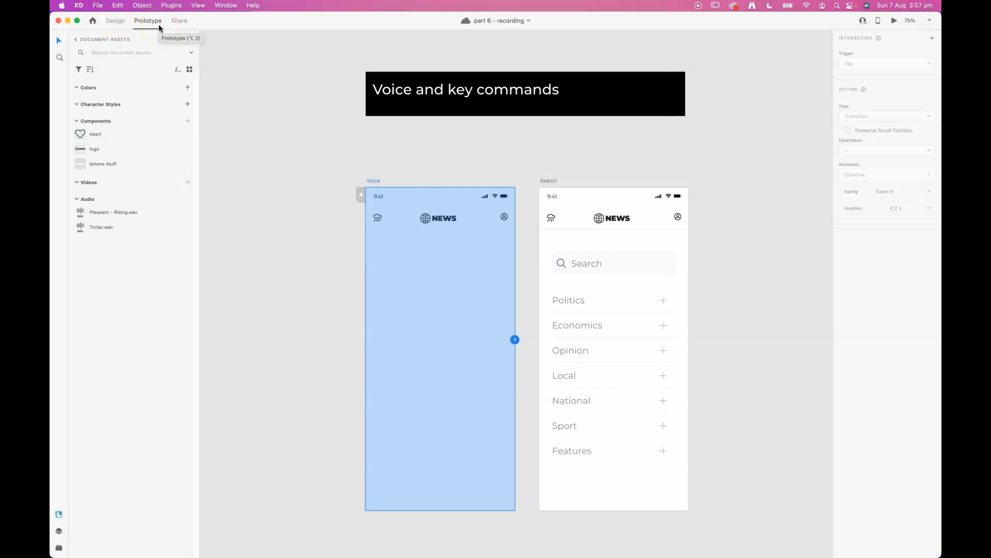
{"action": "left_click", "coordinate": [559, 264]}
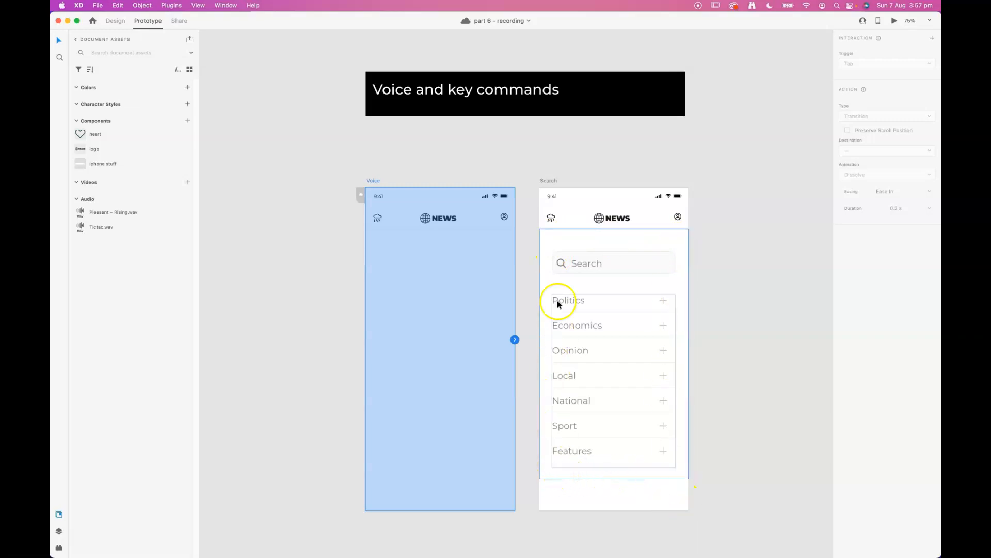
{"action": "mouse_move", "coordinate": [565, 467]}
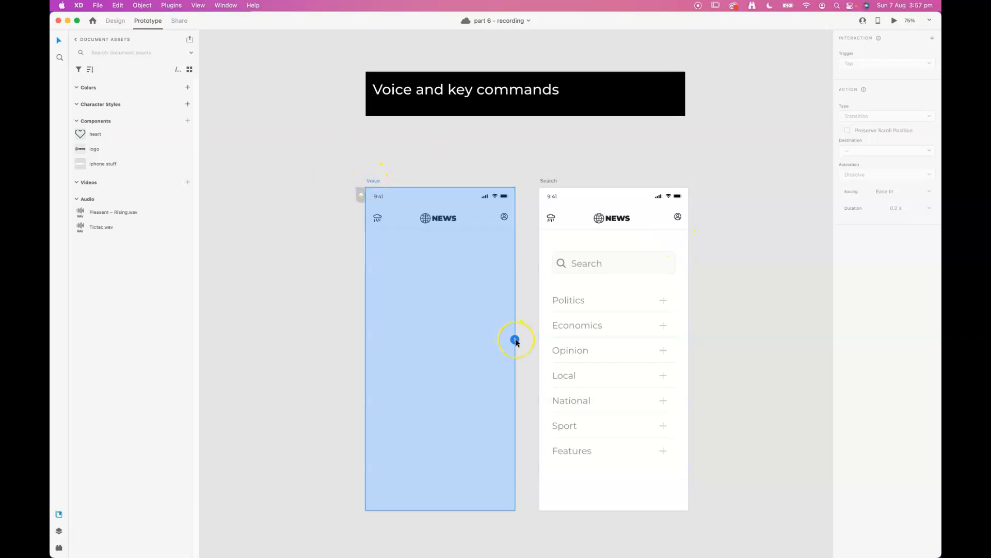
Step: Give the Voice artboard a Voice trigger with the command 'Open search'
{"action": "left_click", "coordinate": [886, 63]}
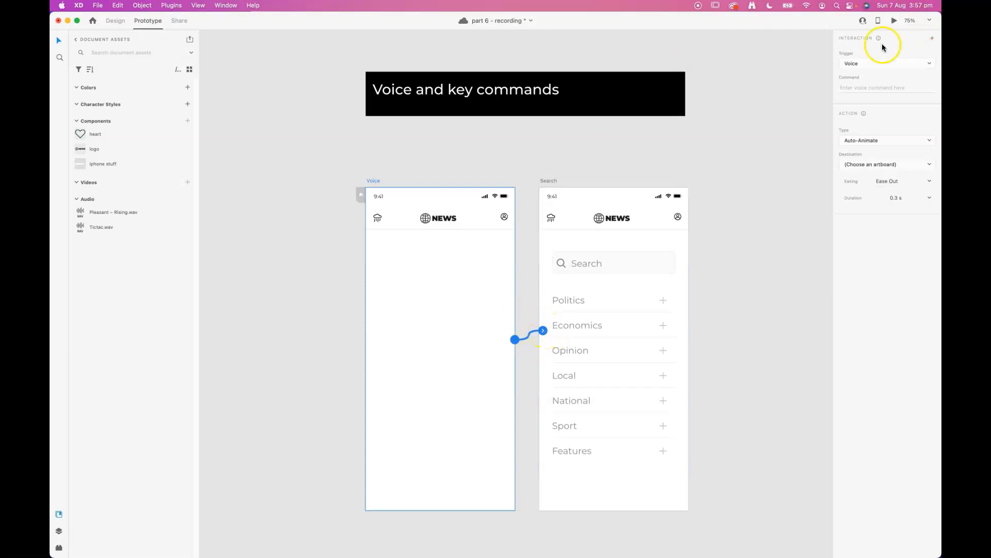
{"action": "left_click", "coordinate": [886, 63]}
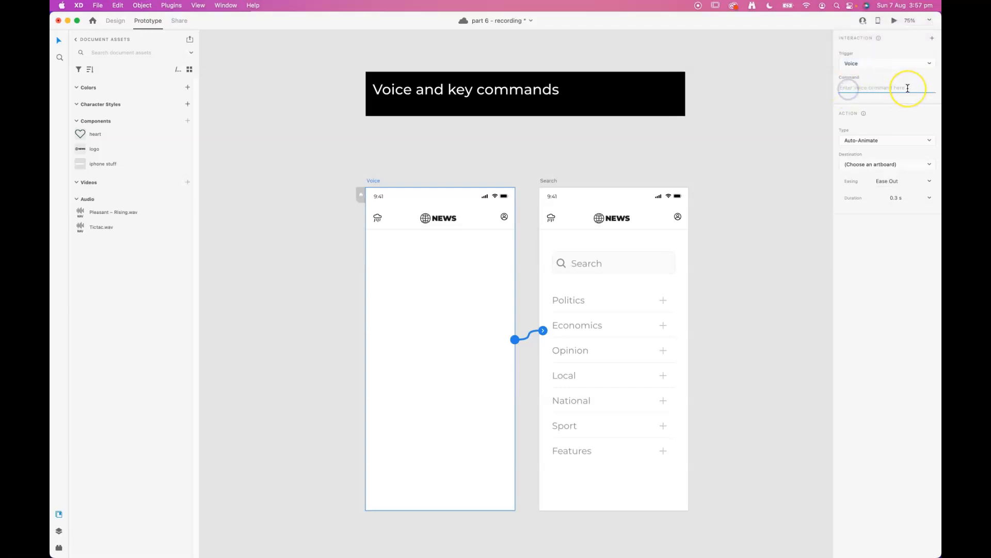
{"action": "left_click", "coordinate": [886, 88]}
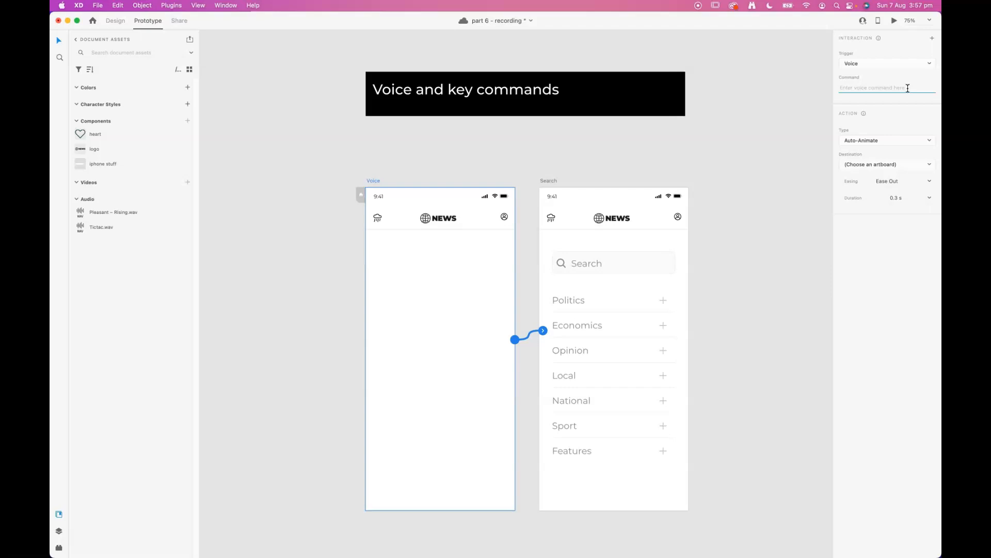
{"action": "type", "text": "Open"}
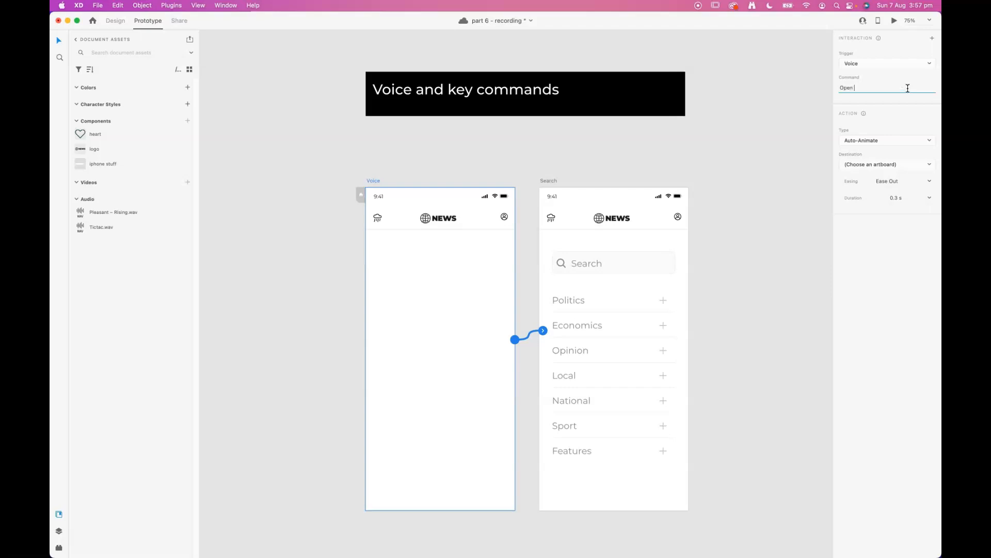
{"action": "type", "text": "search"}
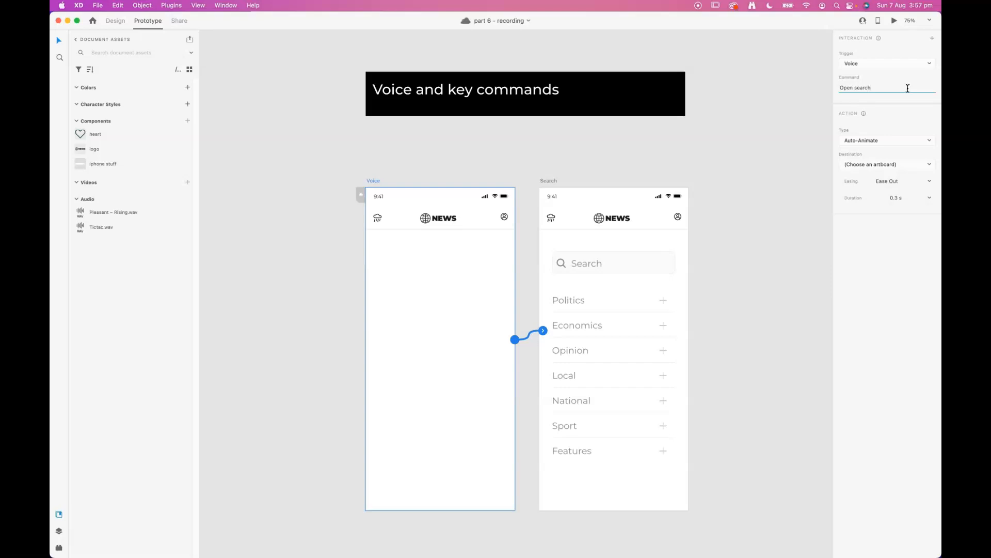
Step: Keep Auto-Animate as the action and set the destination to the Search artboard
{"action": "left_click", "coordinate": [887, 140]}
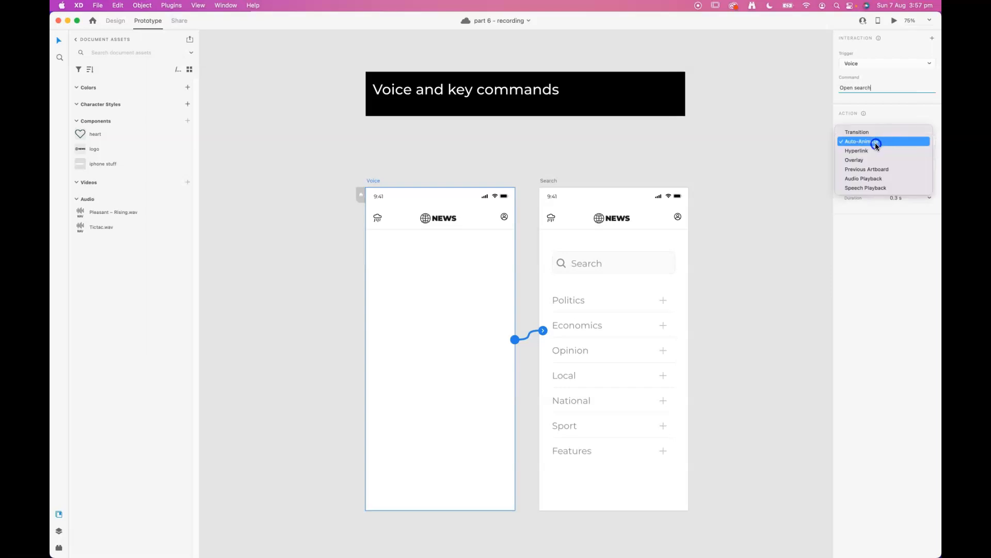
{"action": "left_click", "coordinate": [859, 141]}
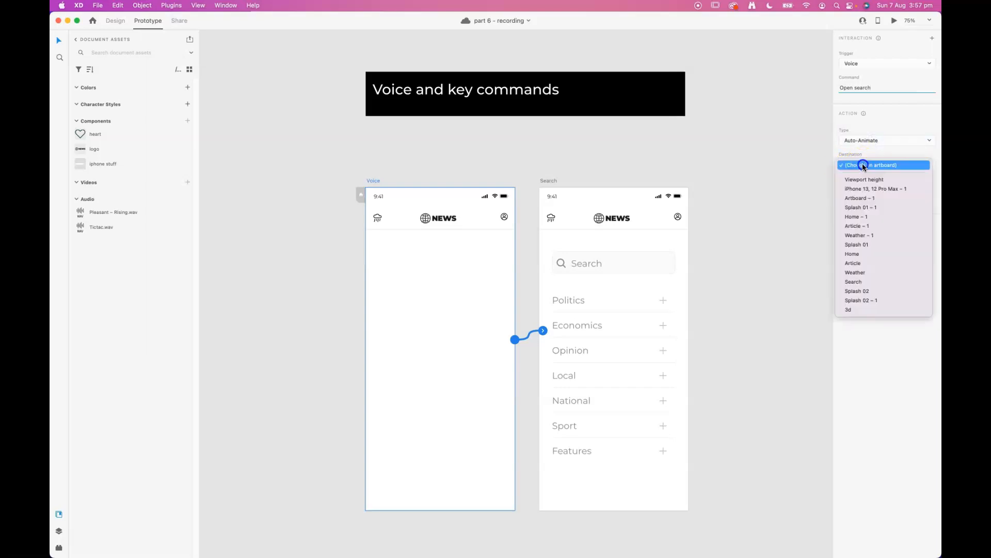
{"action": "mouse_move", "coordinate": [869, 281]}
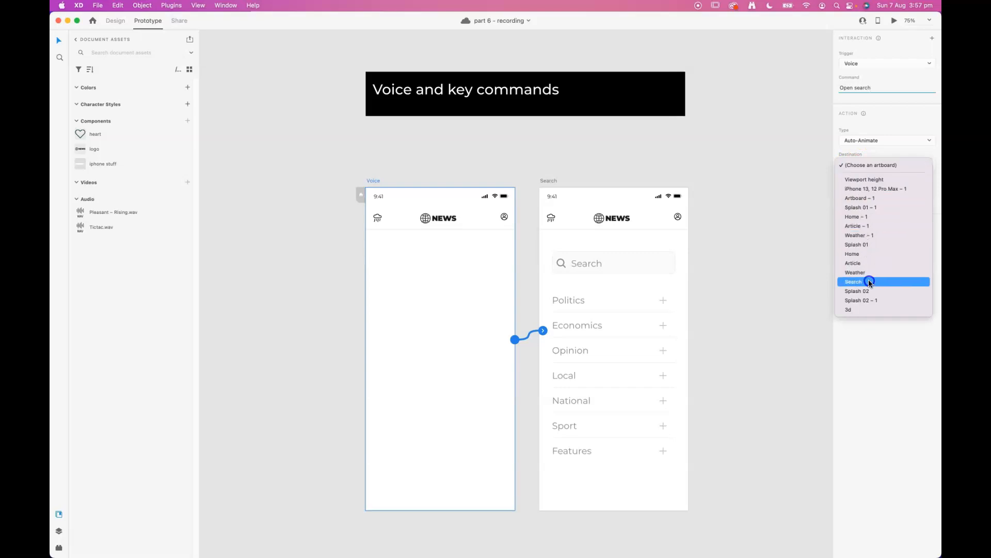
{"action": "left_click", "coordinate": [853, 281]}
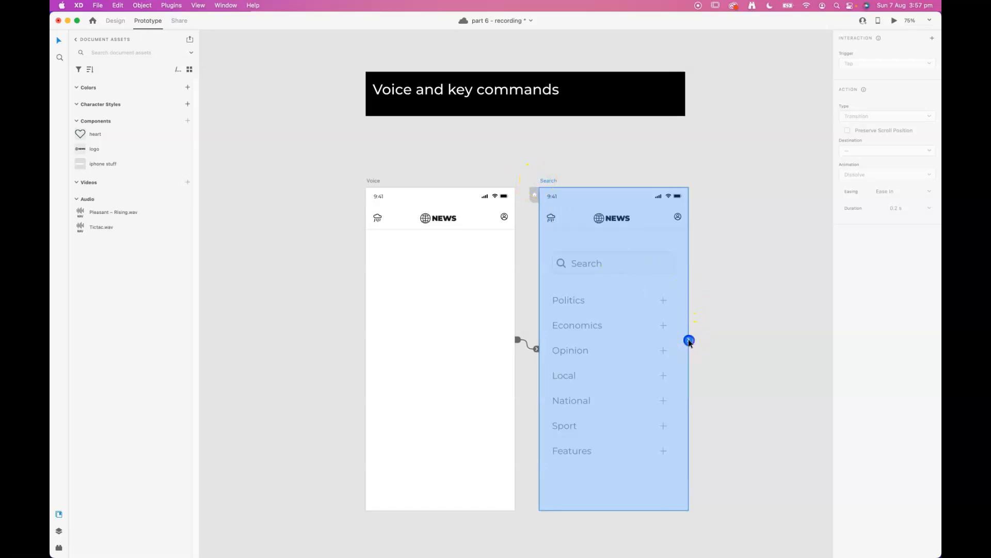
Step: Give Search a 'Close search' voice trigger auto-animating back to the Voice artboard
{"action": "left_click", "coordinate": [885, 63]}
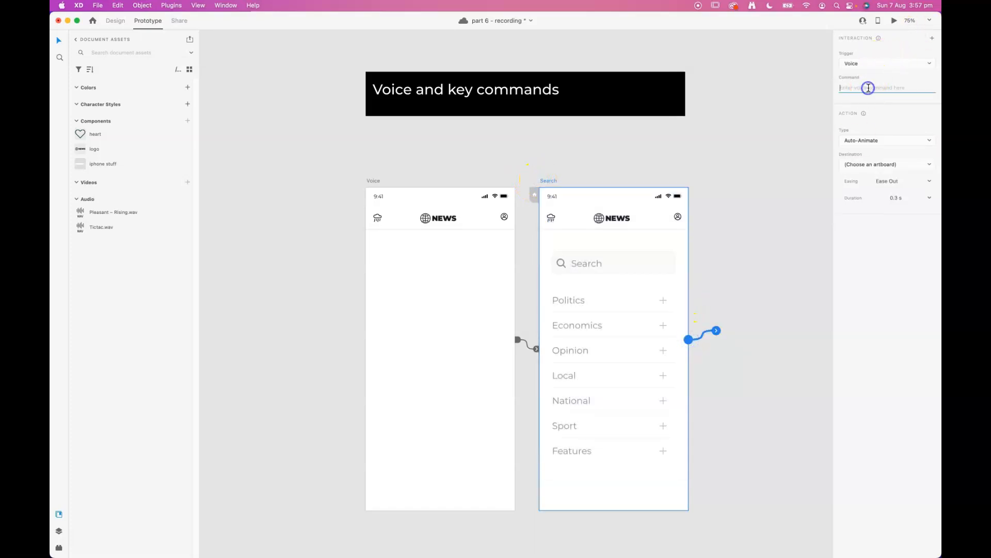
{"action": "type", "text": "Close"}
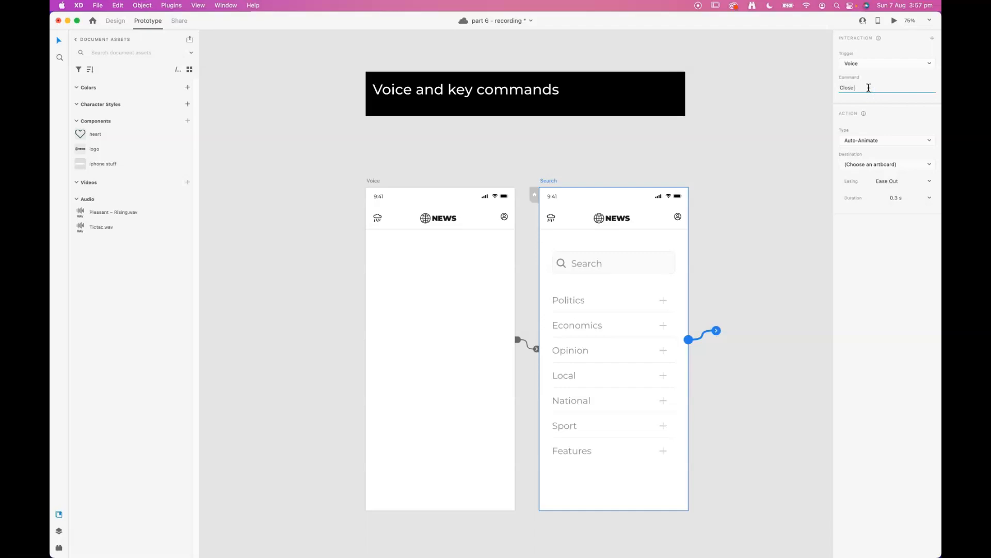
{"action": "type", "text": "search"}
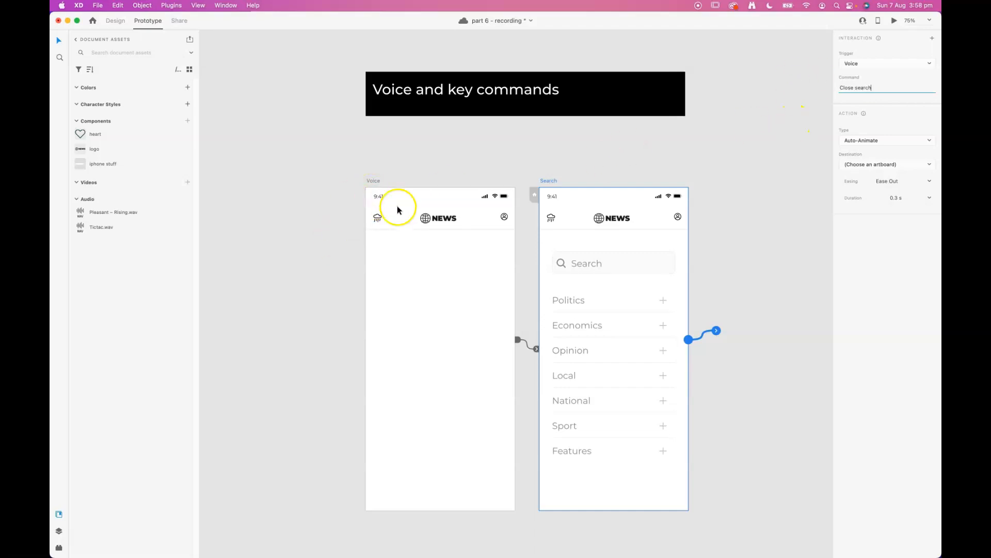
{"action": "left_click", "coordinate": [886, 164]}
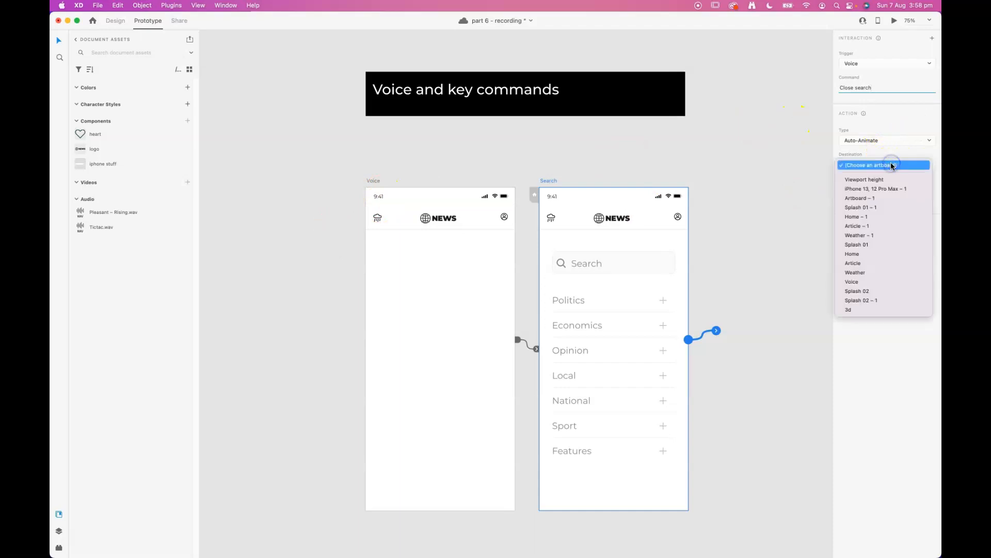
{"action": "left_click", "coordinate": [852, 281]}
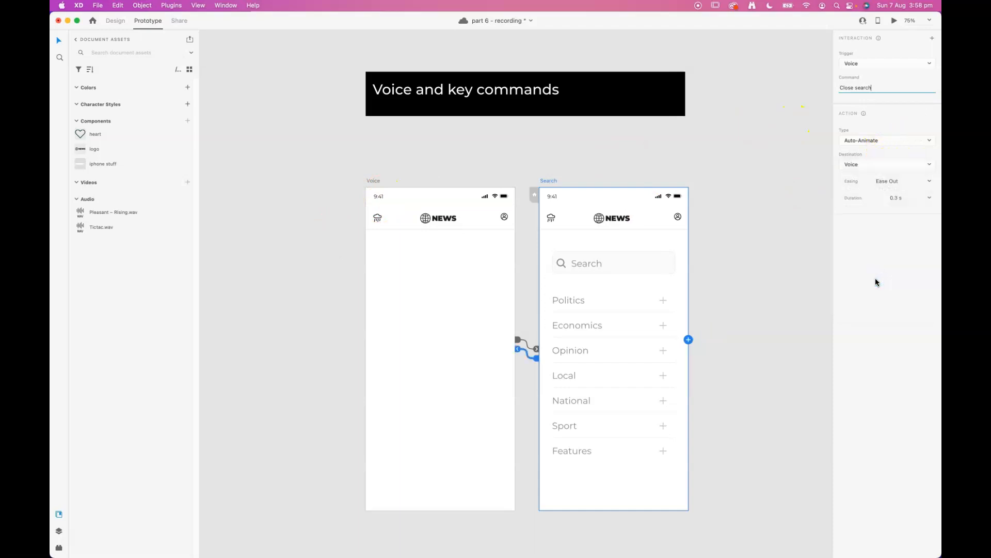
{"action": "mouse_move", "coordinate": [822, 71]}
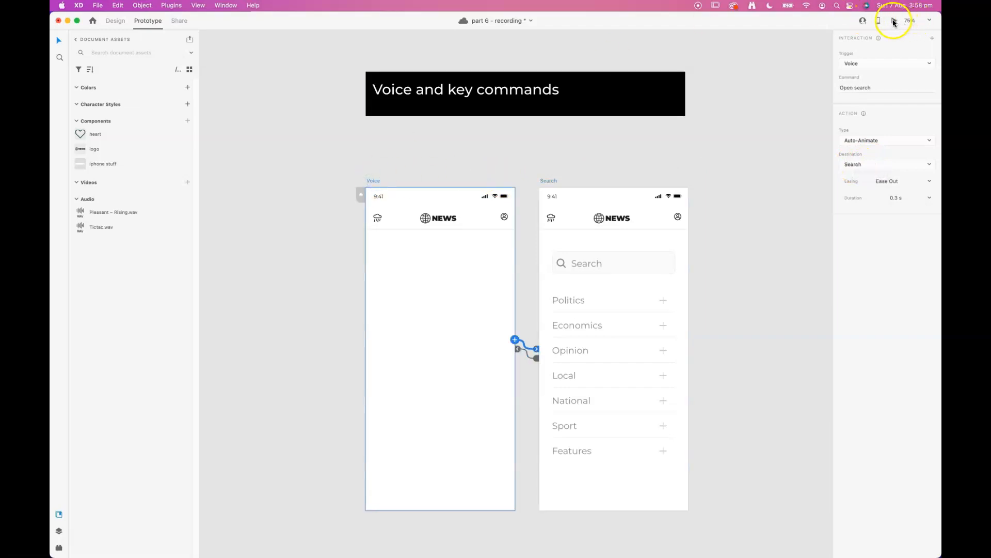
{"action": "left_click", "coordinate": [894, 21]}
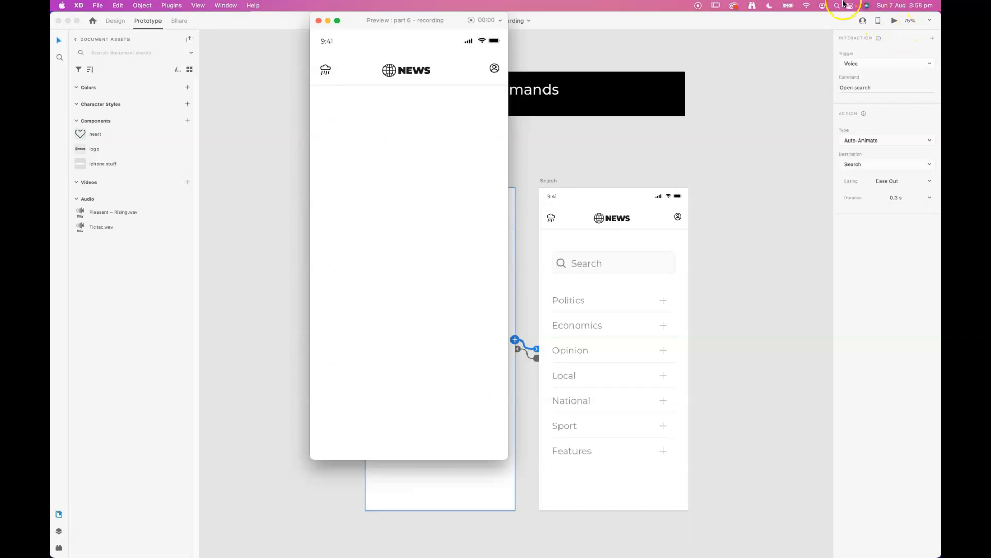
{"action": "mouse_move", "coordinate": [411, 21]}
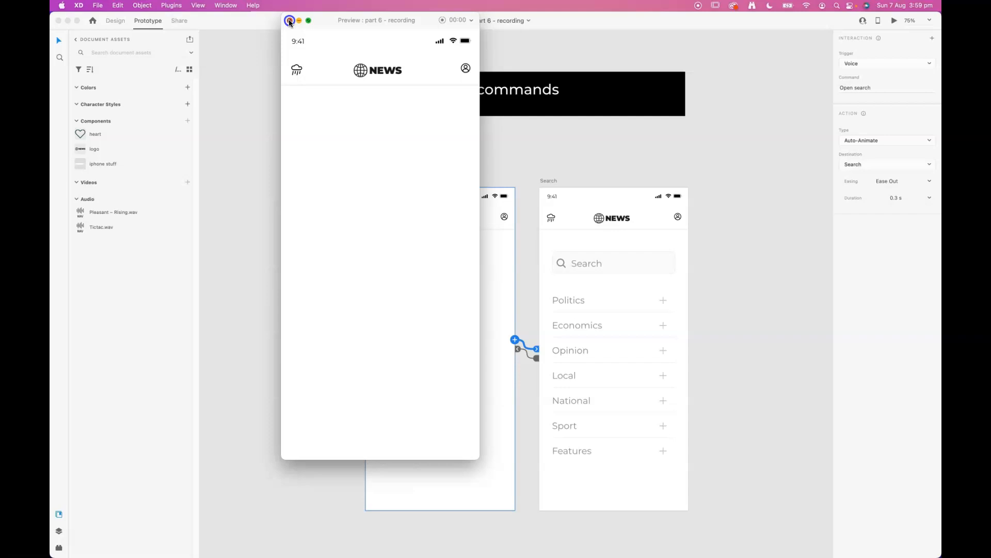
{"action": "left_click", "coordinate": [289, 20]}
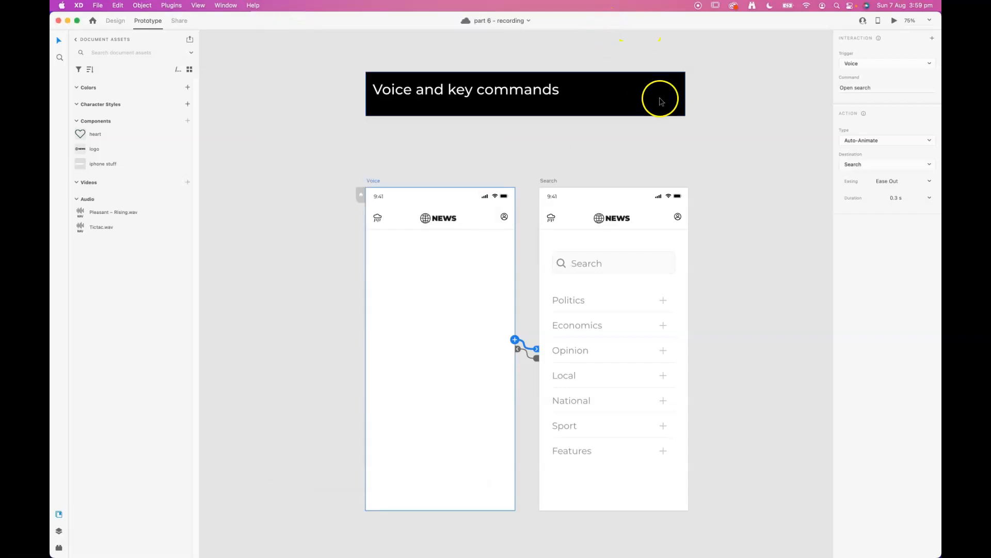
{"action": "mouse_move", "coordinate": [519, 350]}
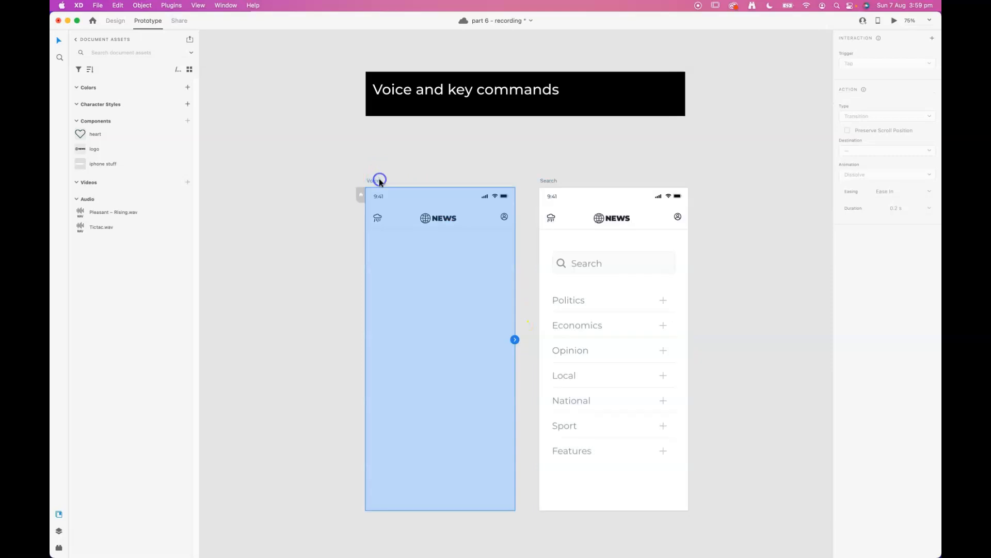
Step: Wire the Voice artboard to the Search artboard as a new interaction
{"action": "left_click_drag", "start_coordinate": [514, 340], "coordinate": [542, 293]}
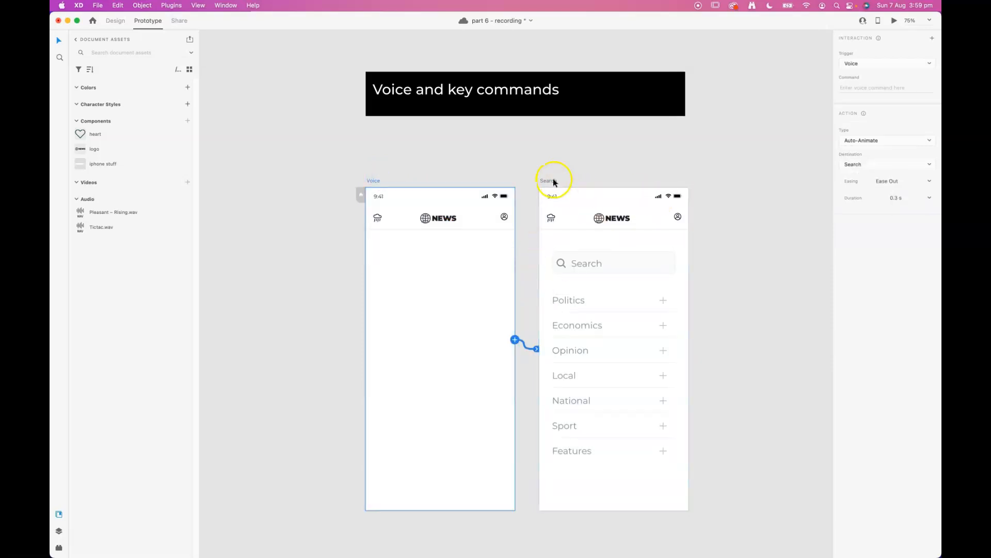
{"action": "left_click", "coordinate": [885, 63]}
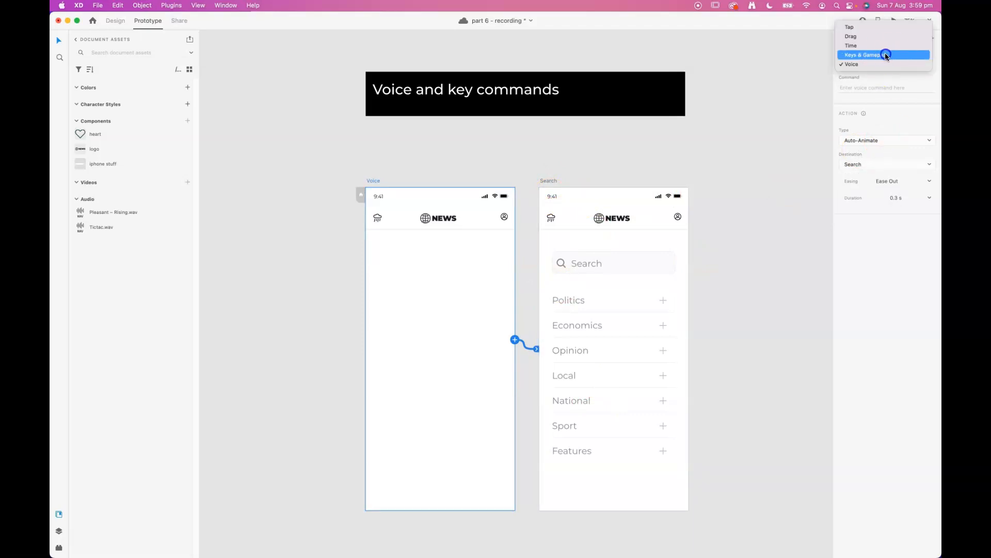
Step: Set the trigger to Keys & Gamepad with key Z, then launch the prototype preview
{"action": "left_click", "coordinate": [866, 55]}
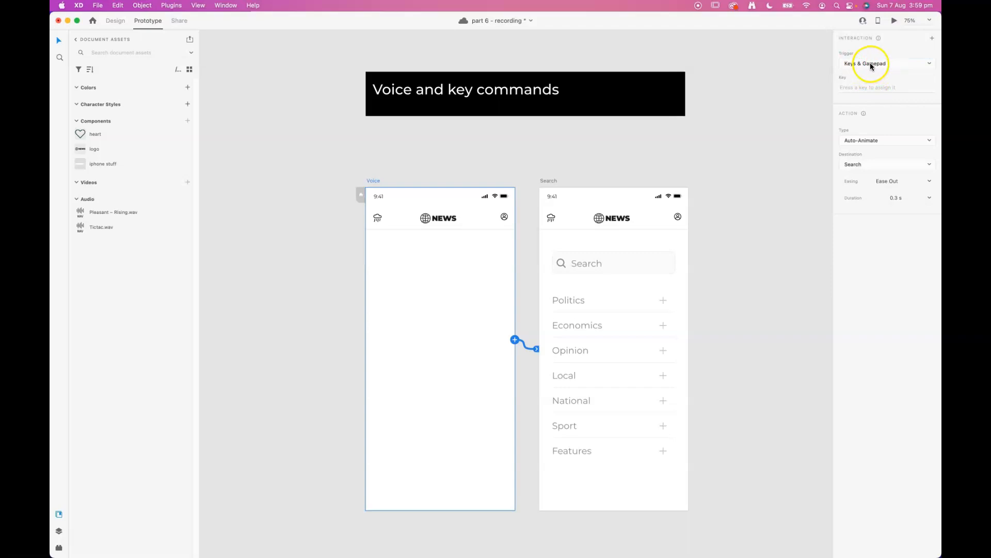
{"action": "left_click", "coordinate": [885, 87]}
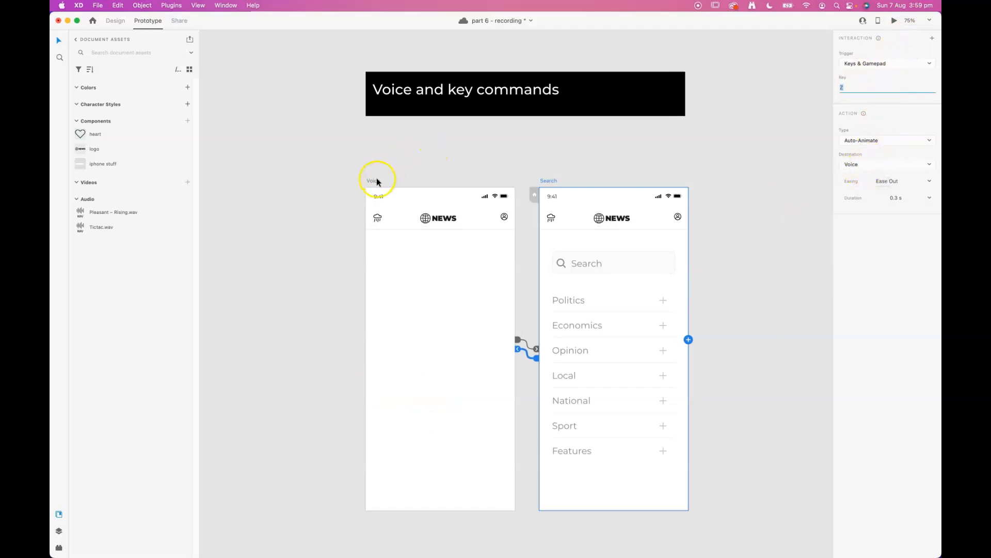
{"action": "left_click", "coordinate": [893, 20]}
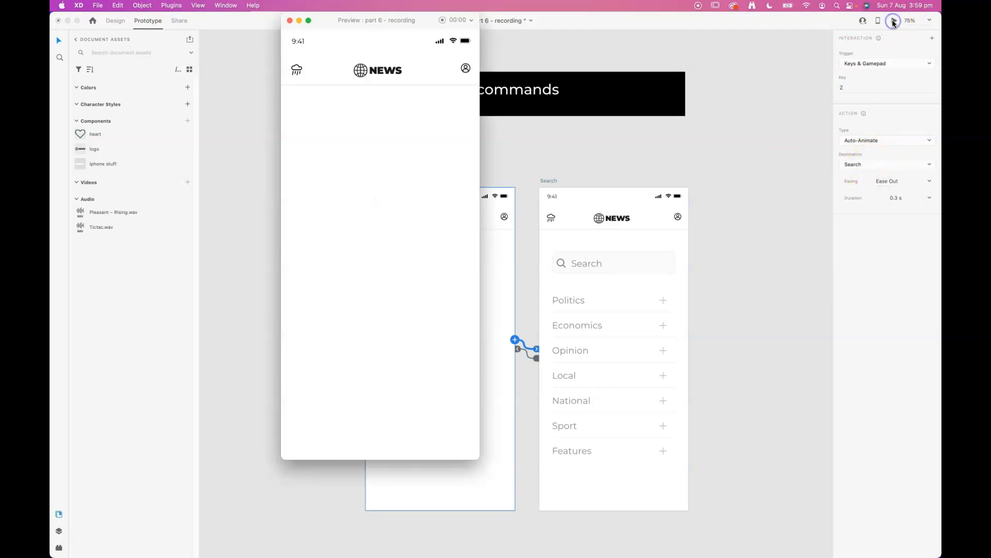